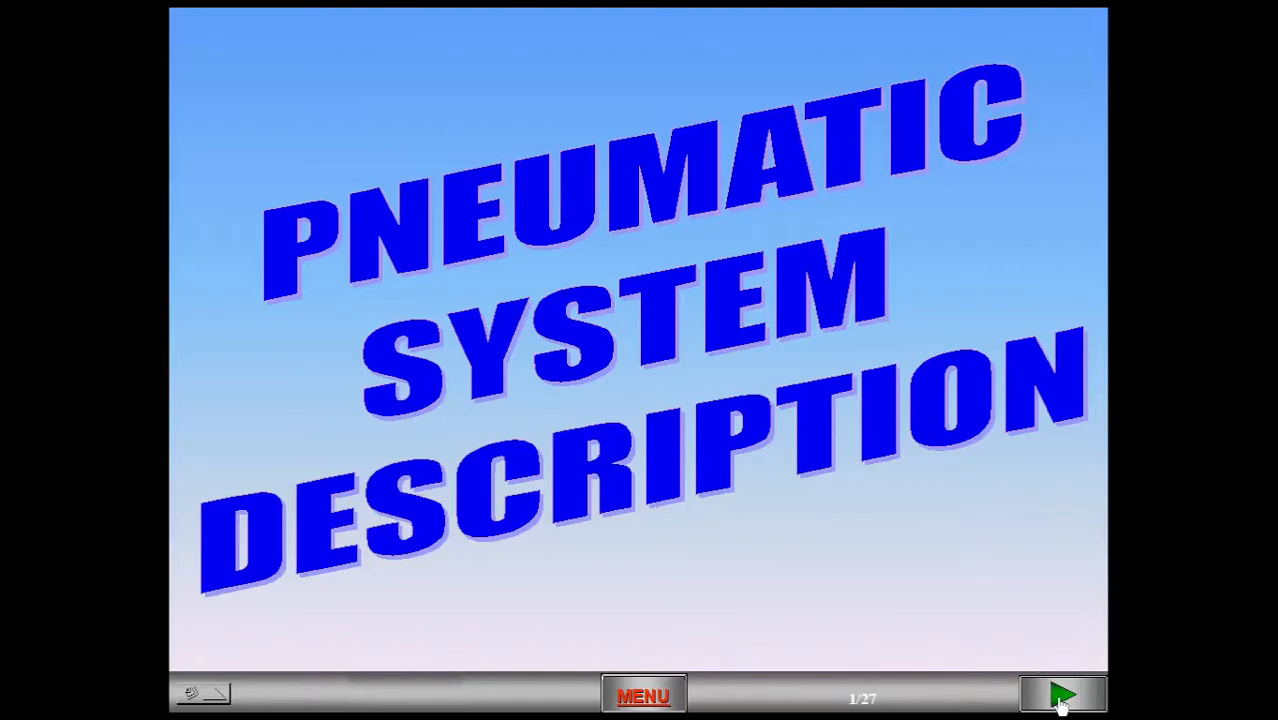
- Advance past the Pneumatic System Components title to slide 3, the pneumatic air users diagram
click(1062, 695)
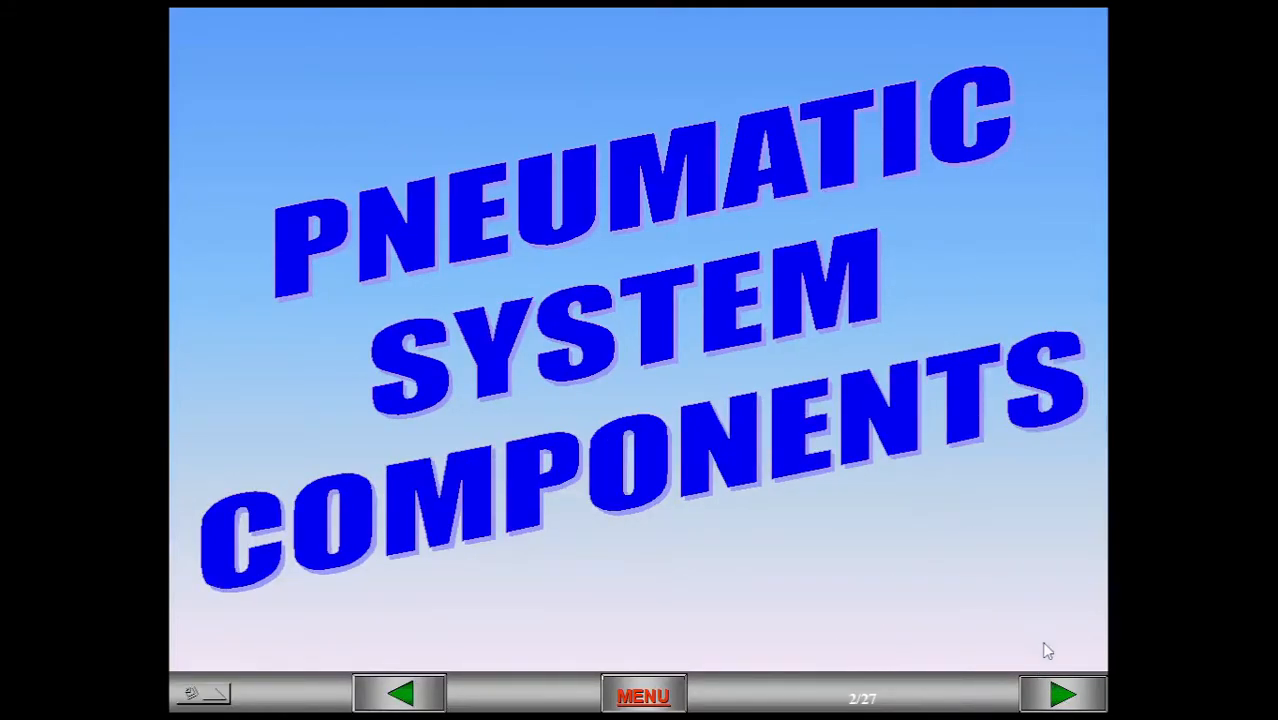
click(1062, 695)
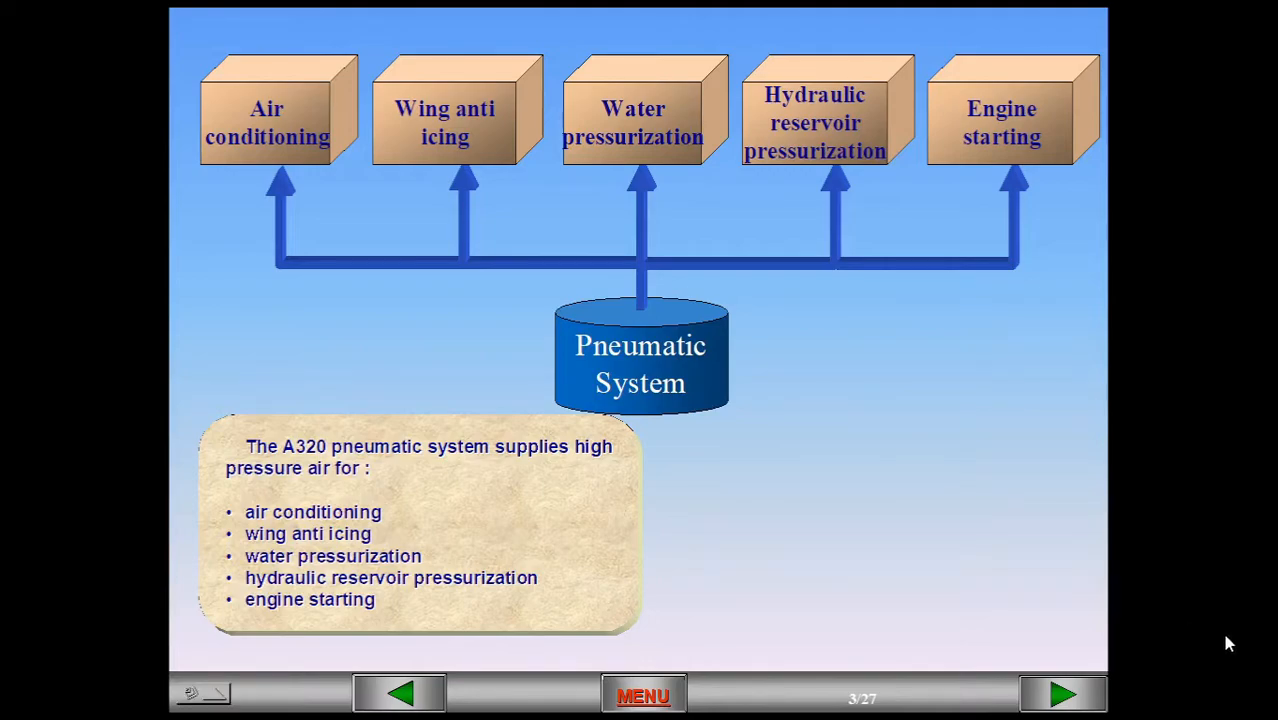
- Advance from the three bleed air sources slide to slide 5 on Bleed Monitoring Computers
click(1062, 694)
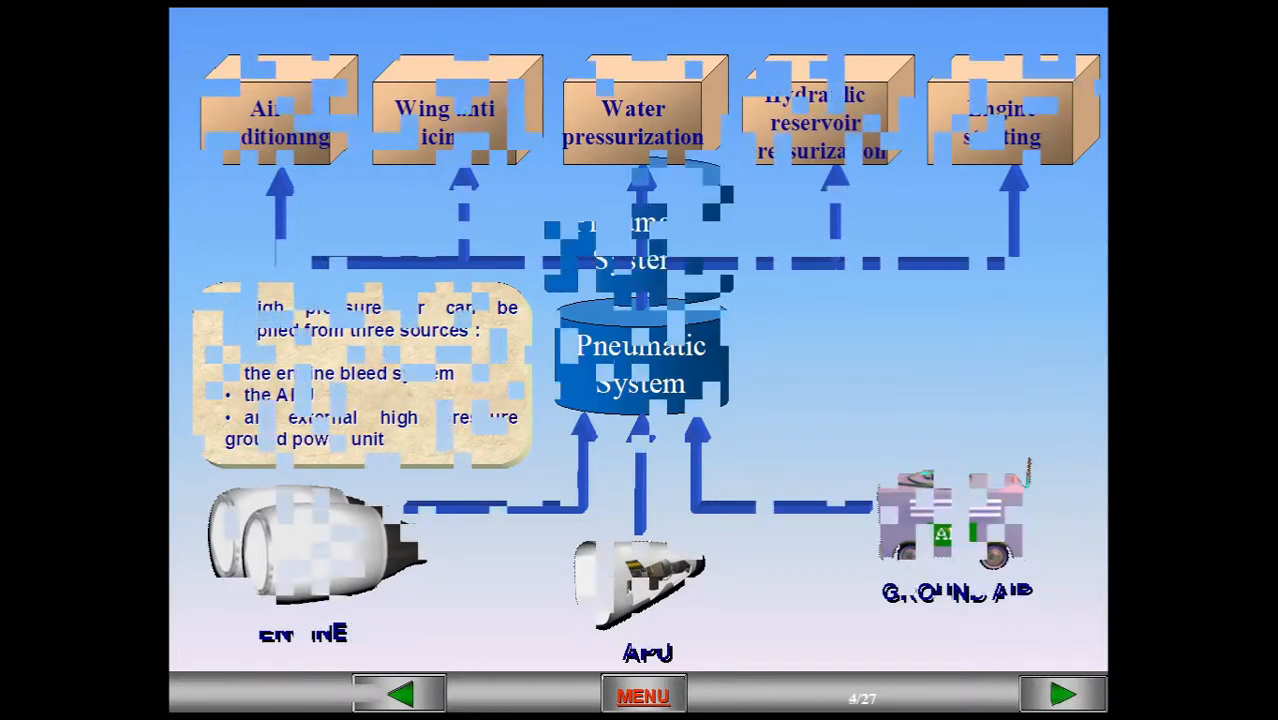
click(1062, 694)
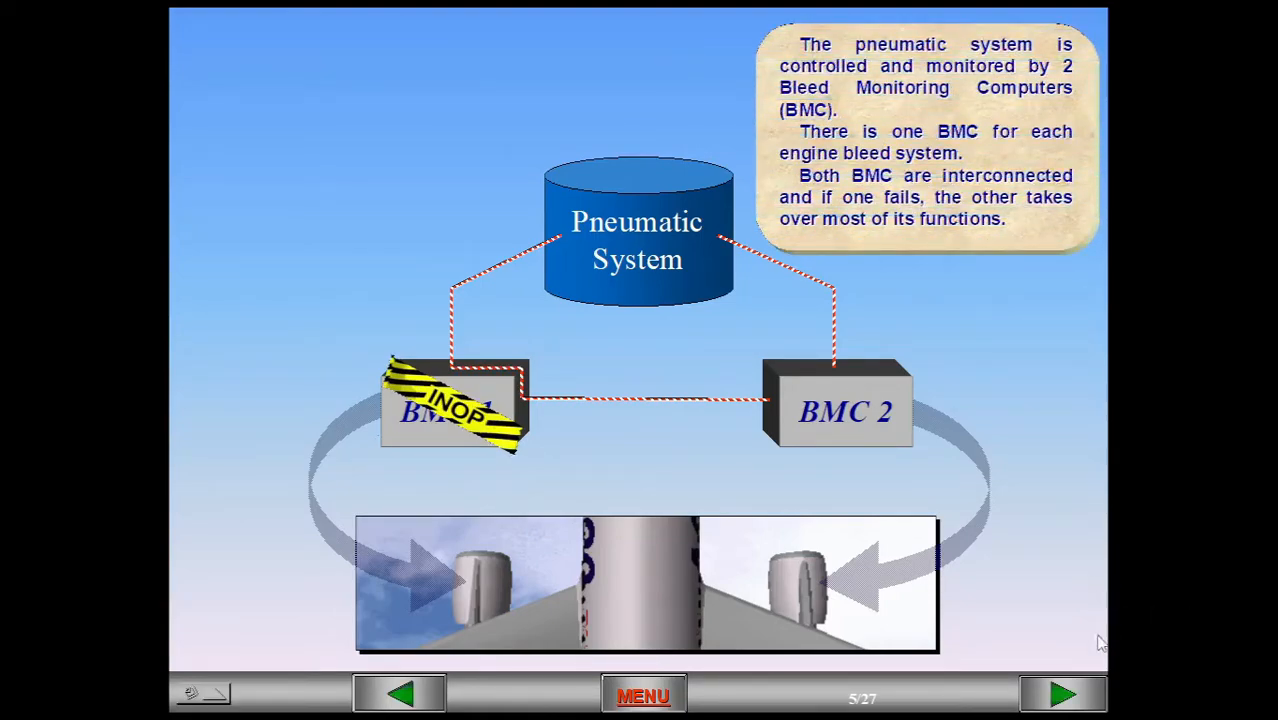
- Advance to slide 6 on leak detection loops and BMC area isolation
click(1062, 695)
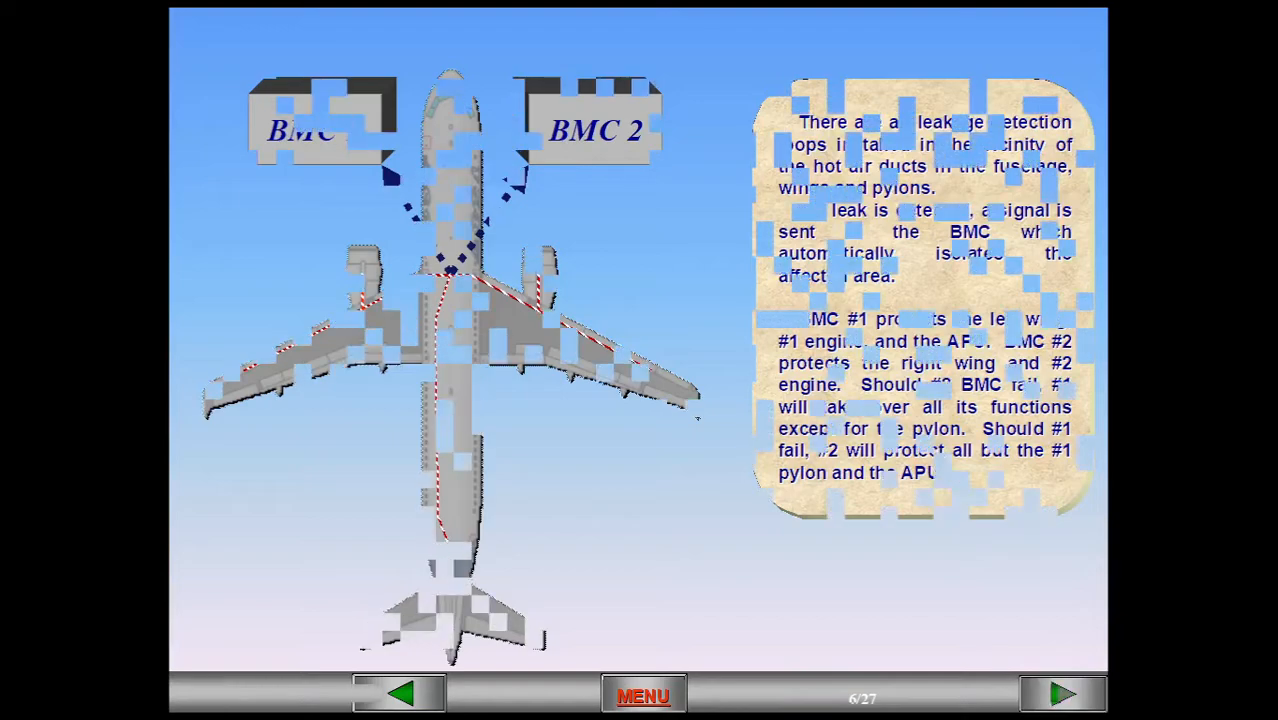
- Advance through the IP/HP ports, HP valve, bleed valve and precooler slides to slide 12
click(1062, 694)
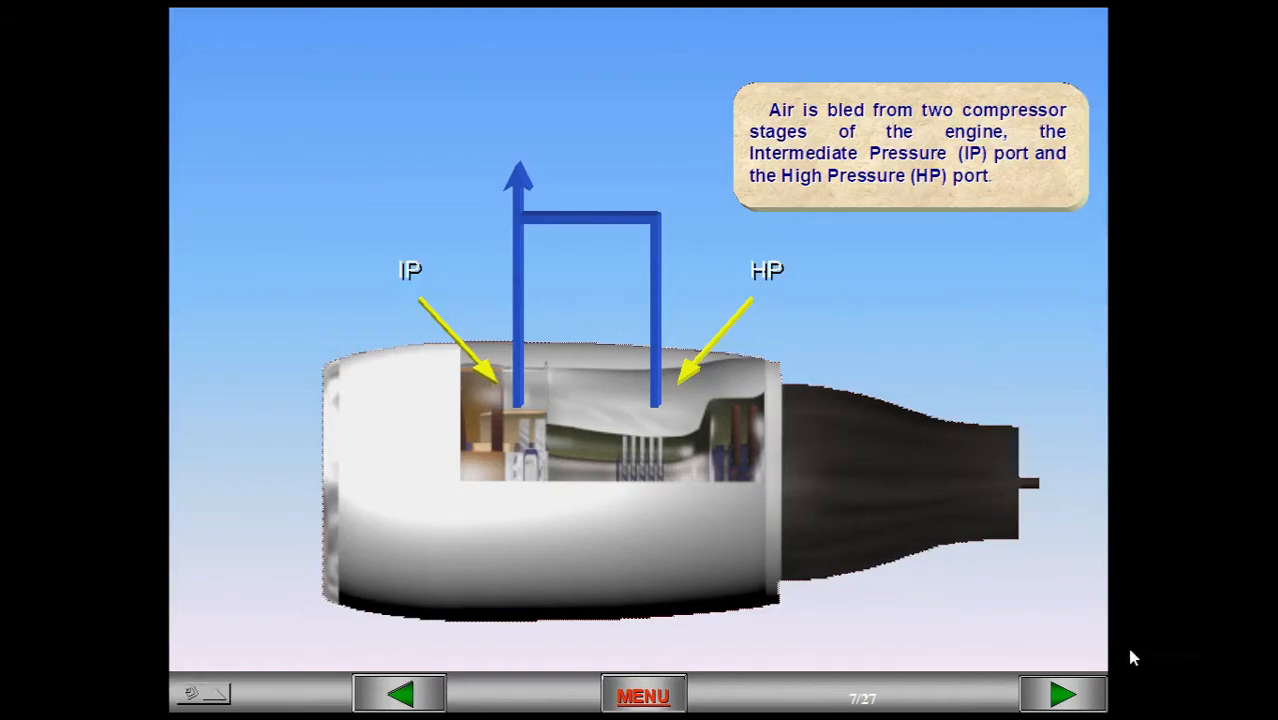
click(1062, 694)
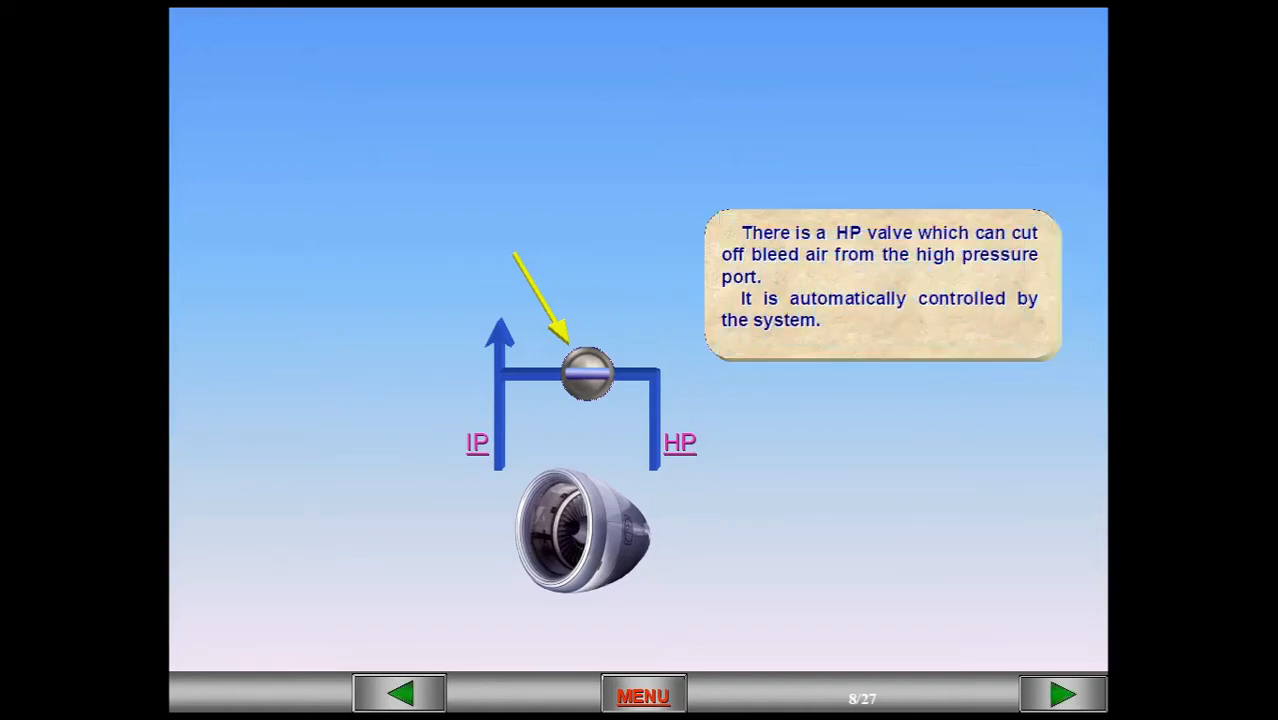
click(1062, 694)
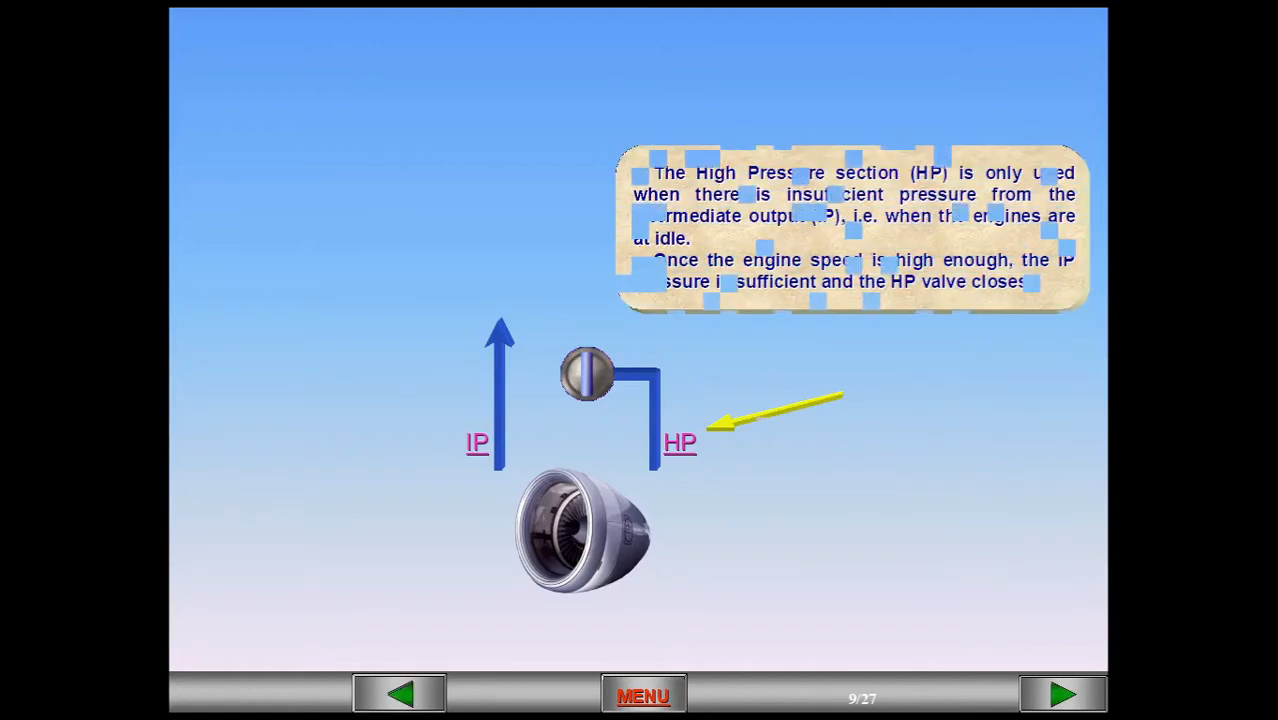
click(1062, 694)
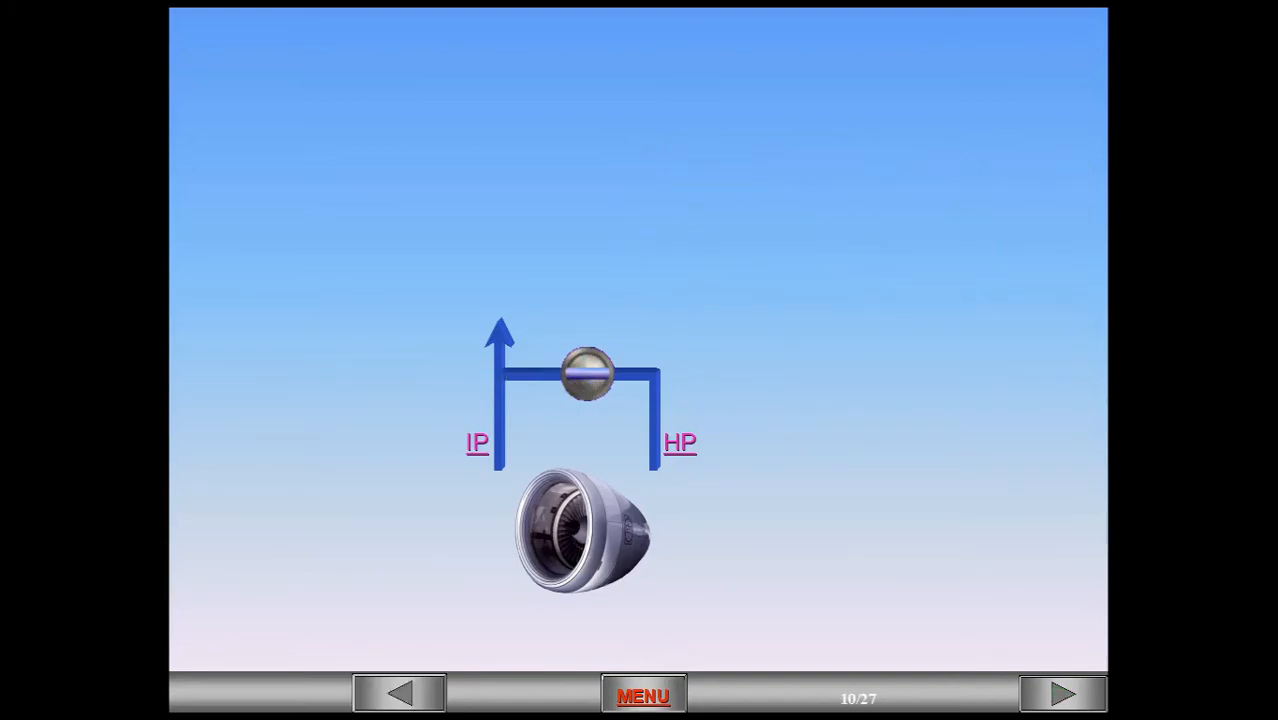
mouse_move(423, 200)
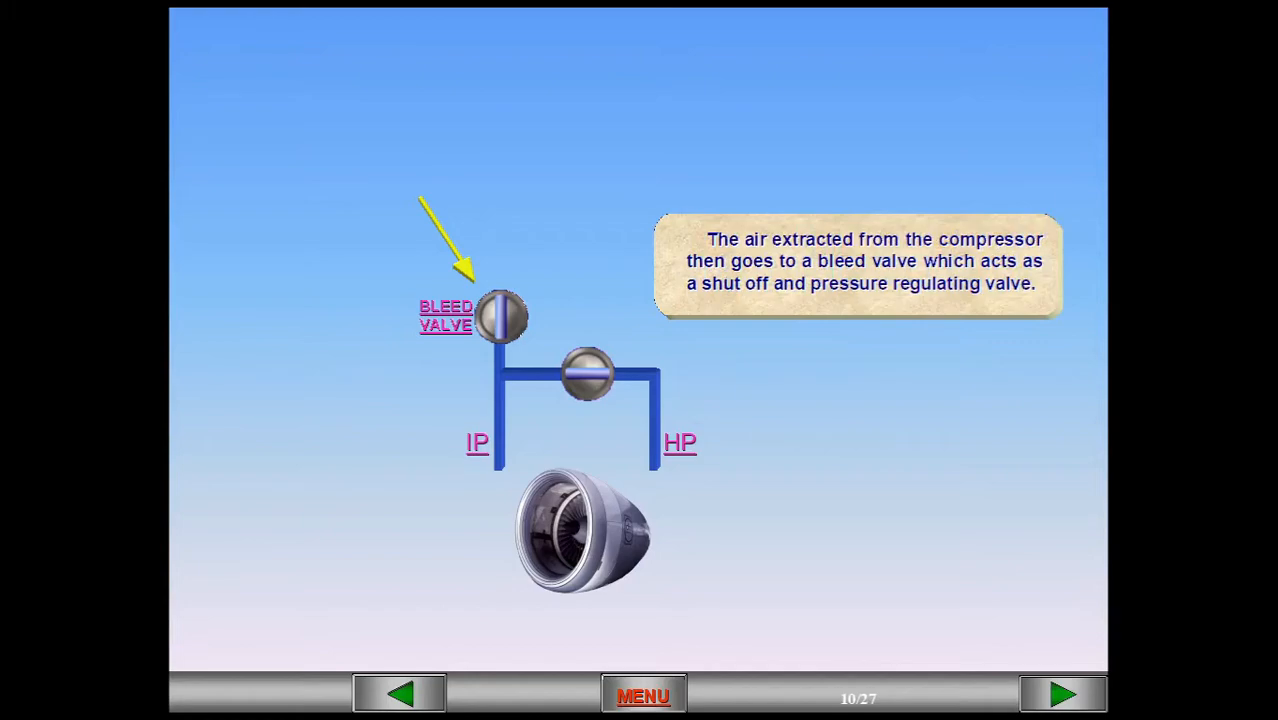
click(1062, 694)
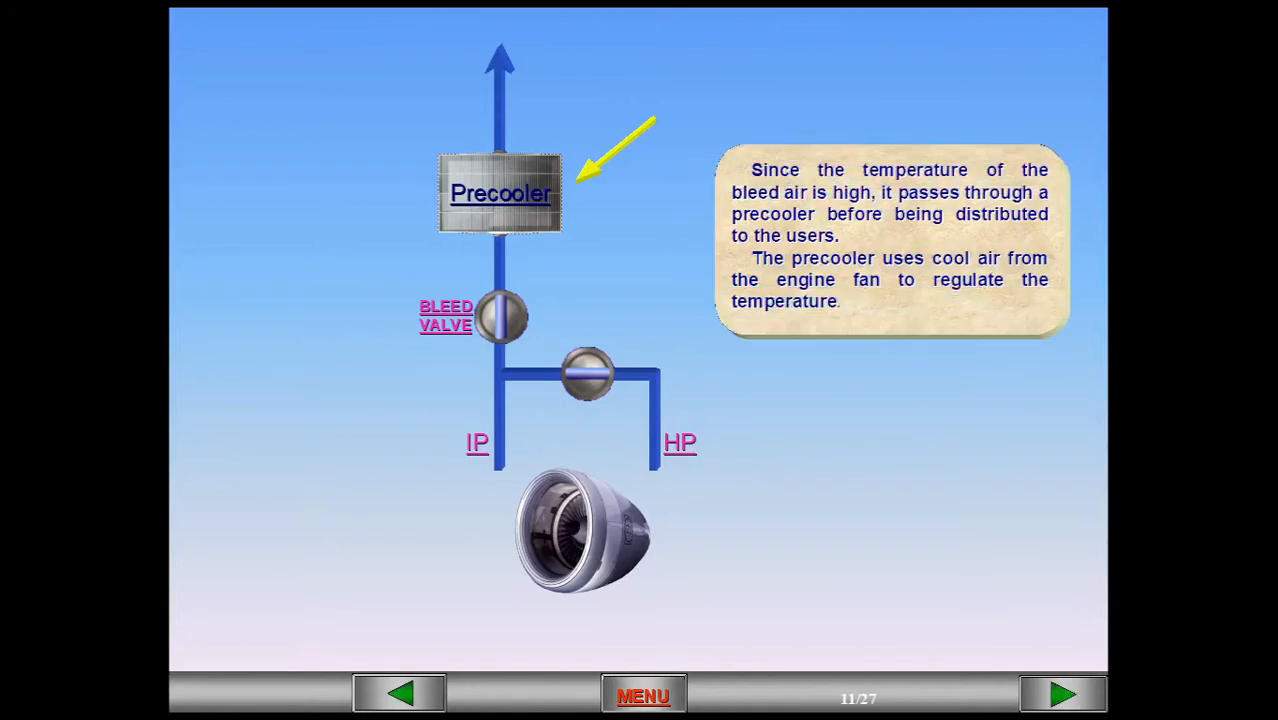
click(1062, 694)
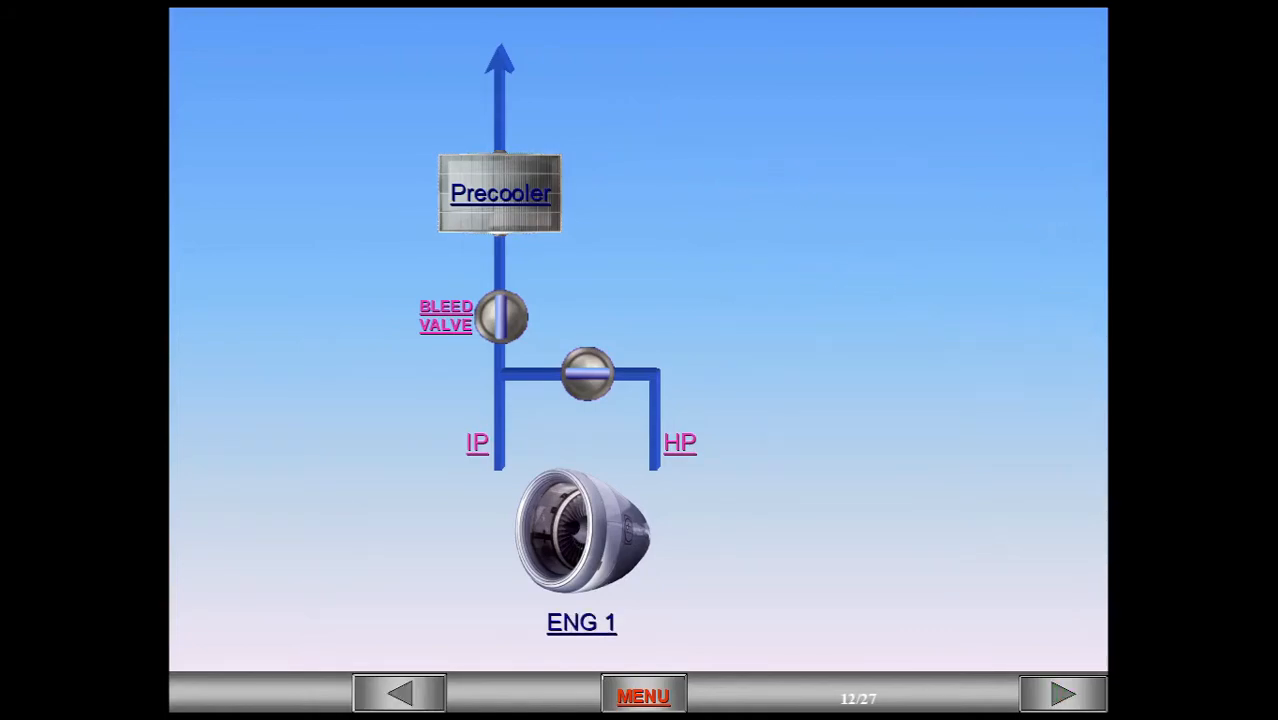
- Advance through the crossbleed valve and APU bleed supply slides to slide 15
click(1062, 694)
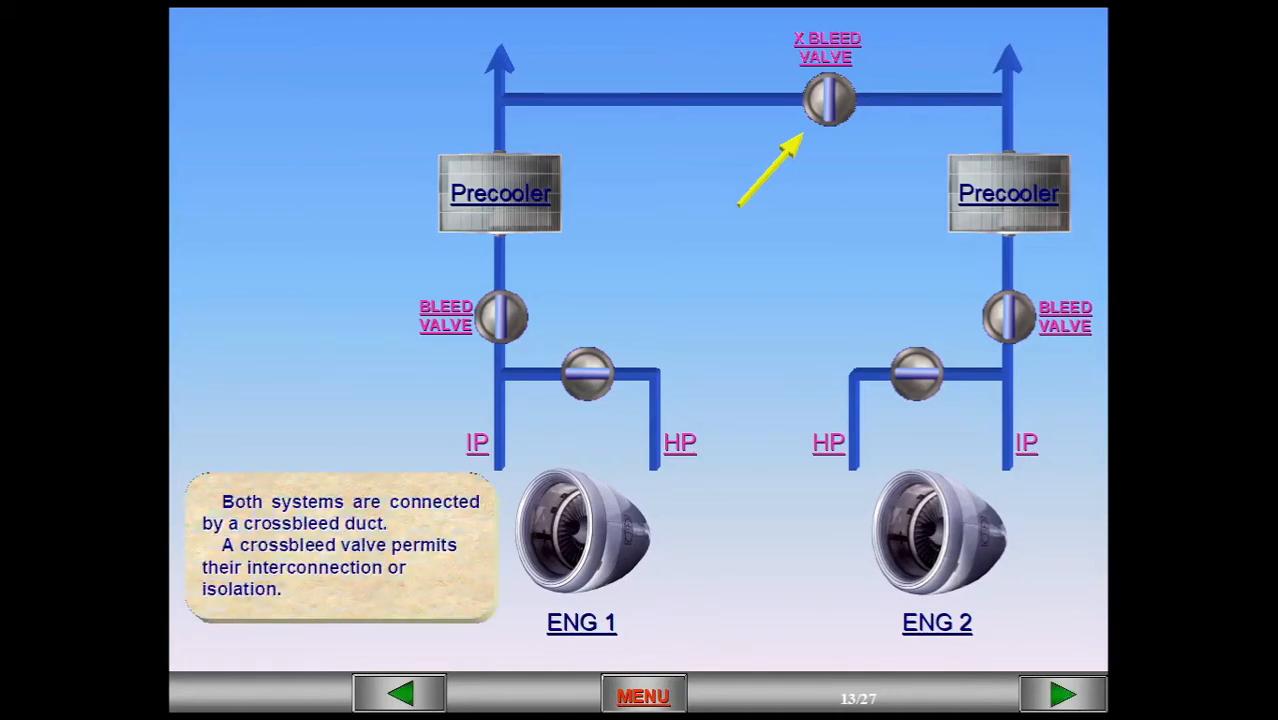
click(1062, 694)
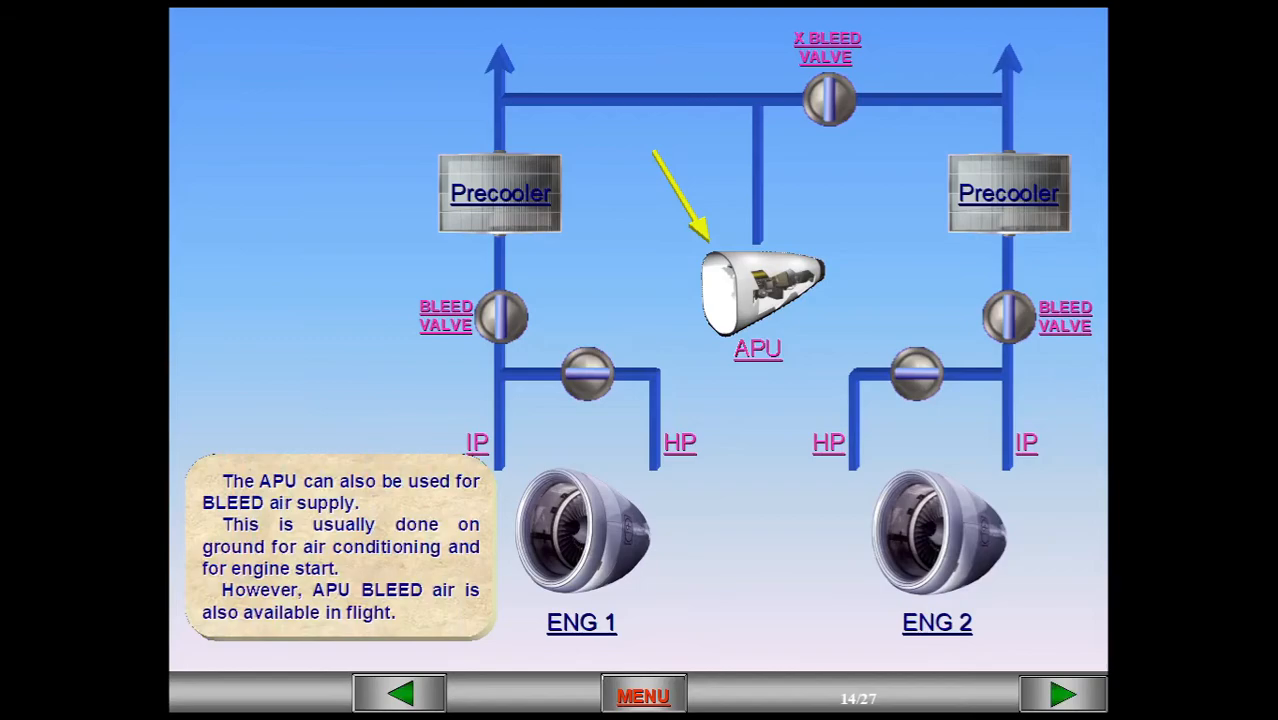
click(1061, 694)
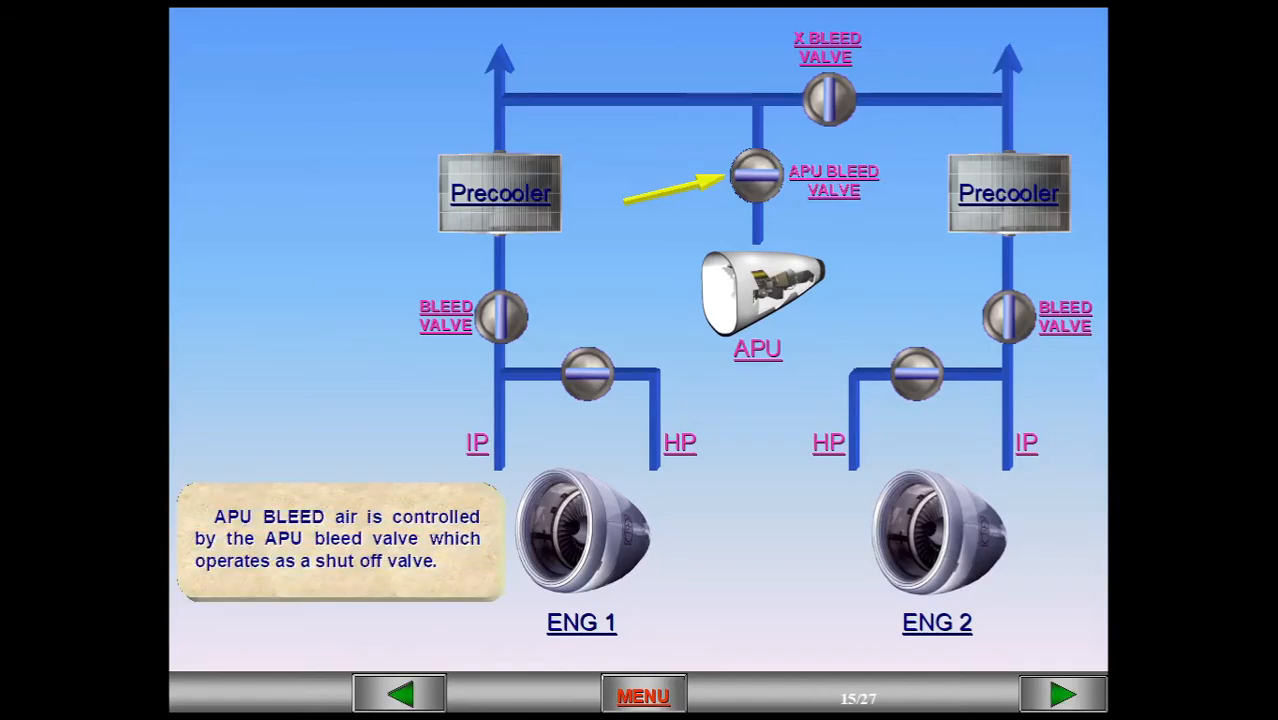
- Advance to slide 16 on the high-pressure ground power unit air source
click(1062, 694)
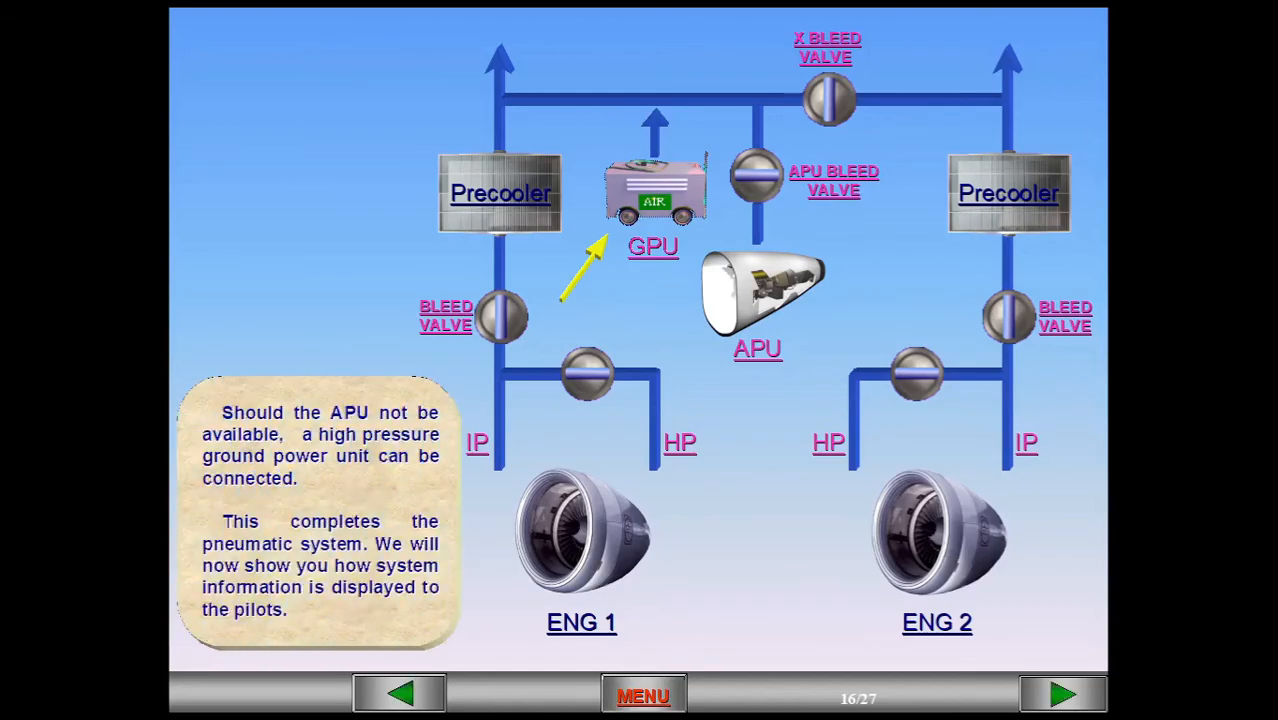
- Advance past the Switches and Indications title to slide 18, the ECAM BLEED page
click(1062, 694)
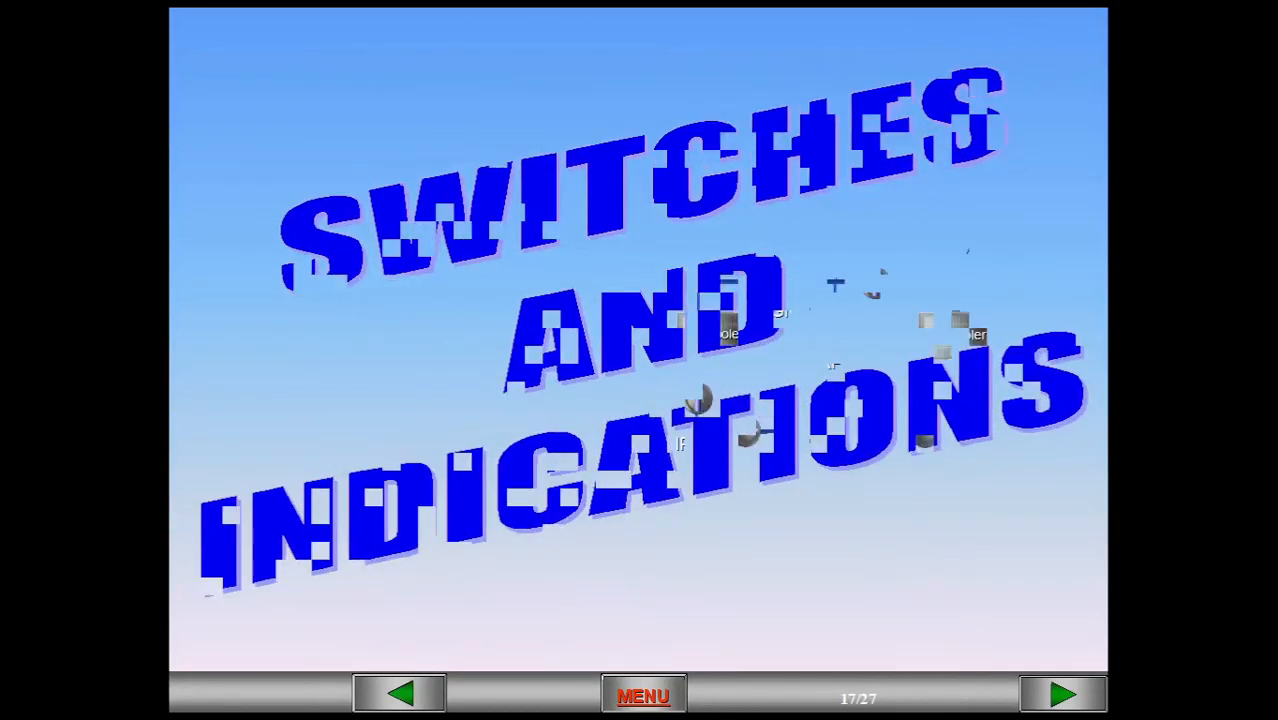
click(1062, 694)
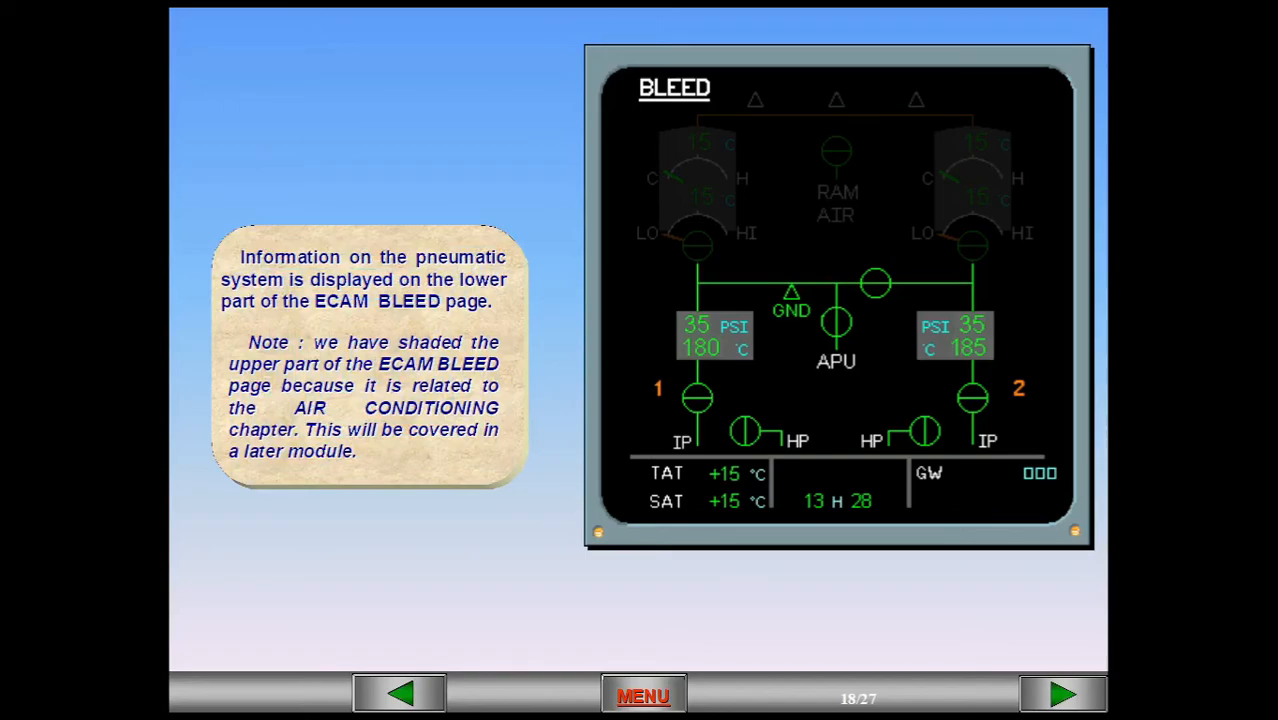
- Step through the ECAM component slides, engine bleed valve and crossbleed valve, to slide 22
click(1062, 694)
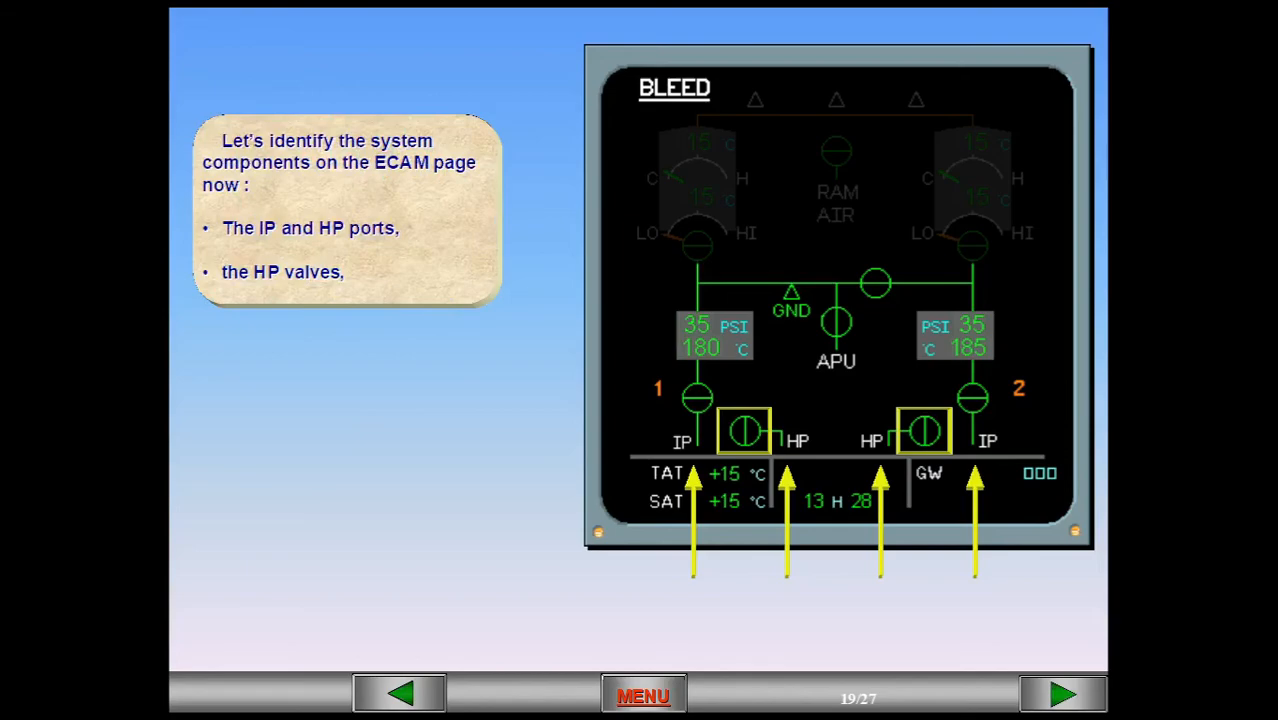
click(1062, 694)
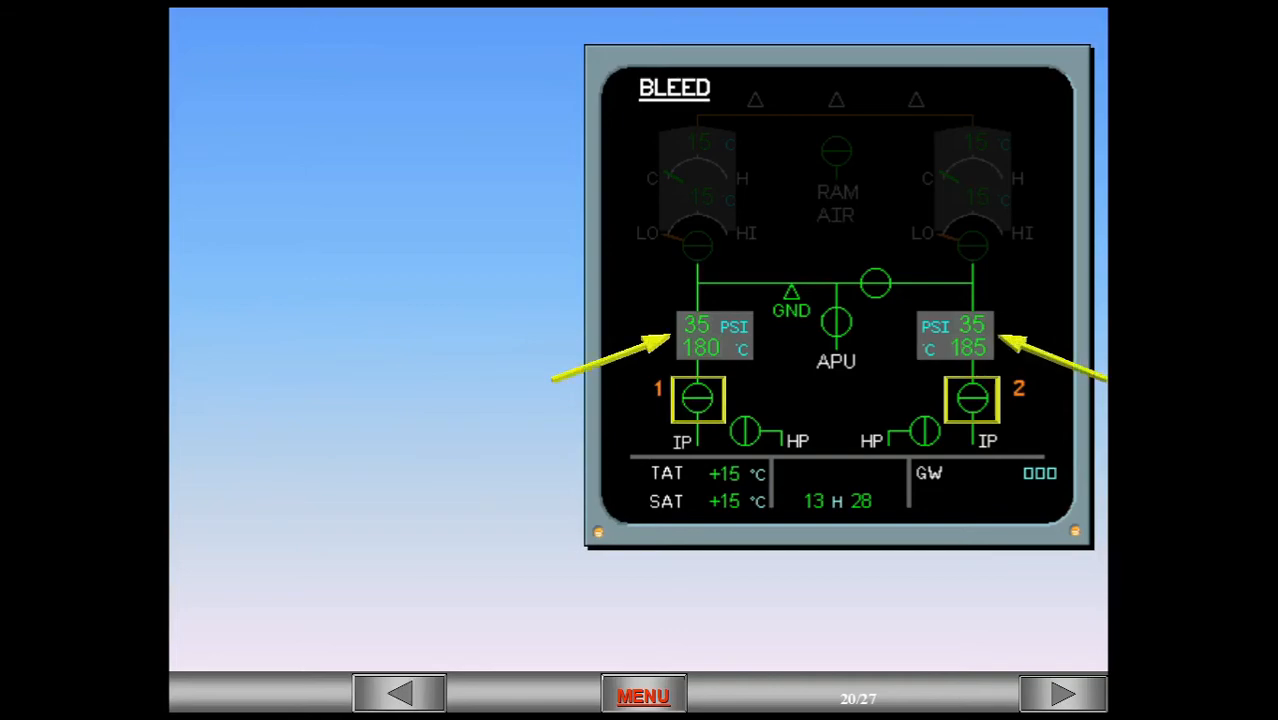
click(836, 320)
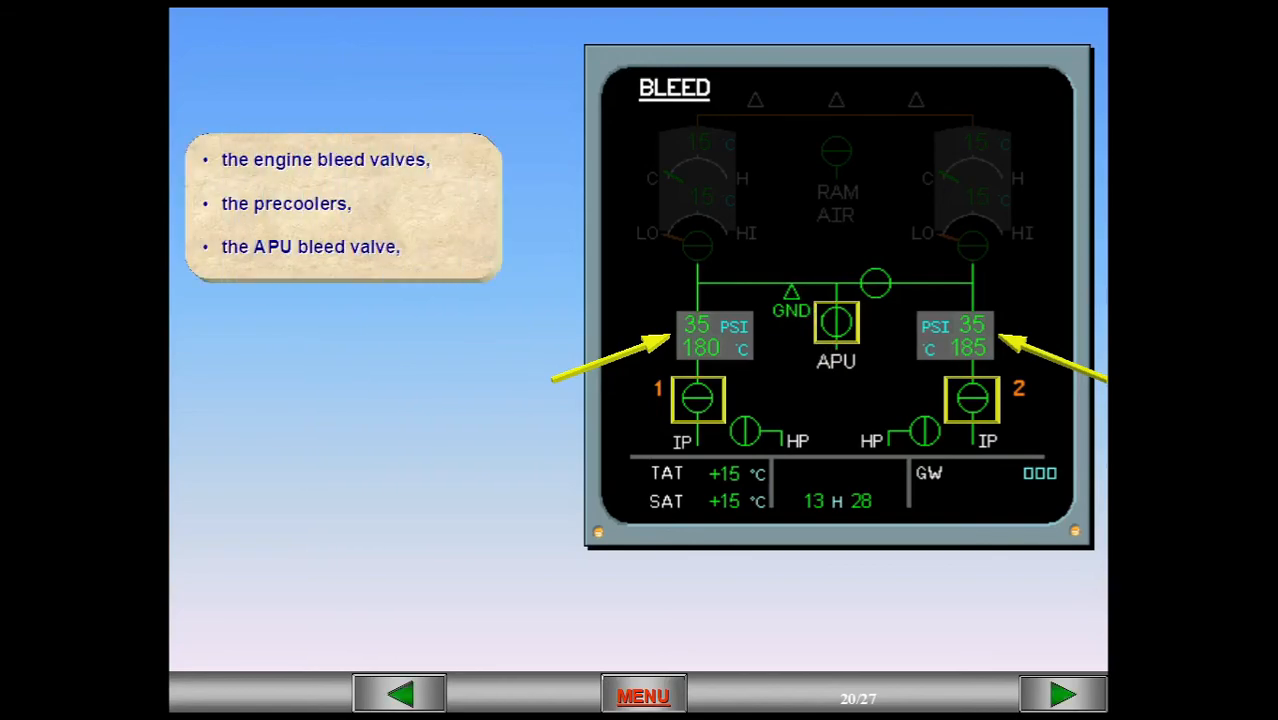
click(1062, 694)
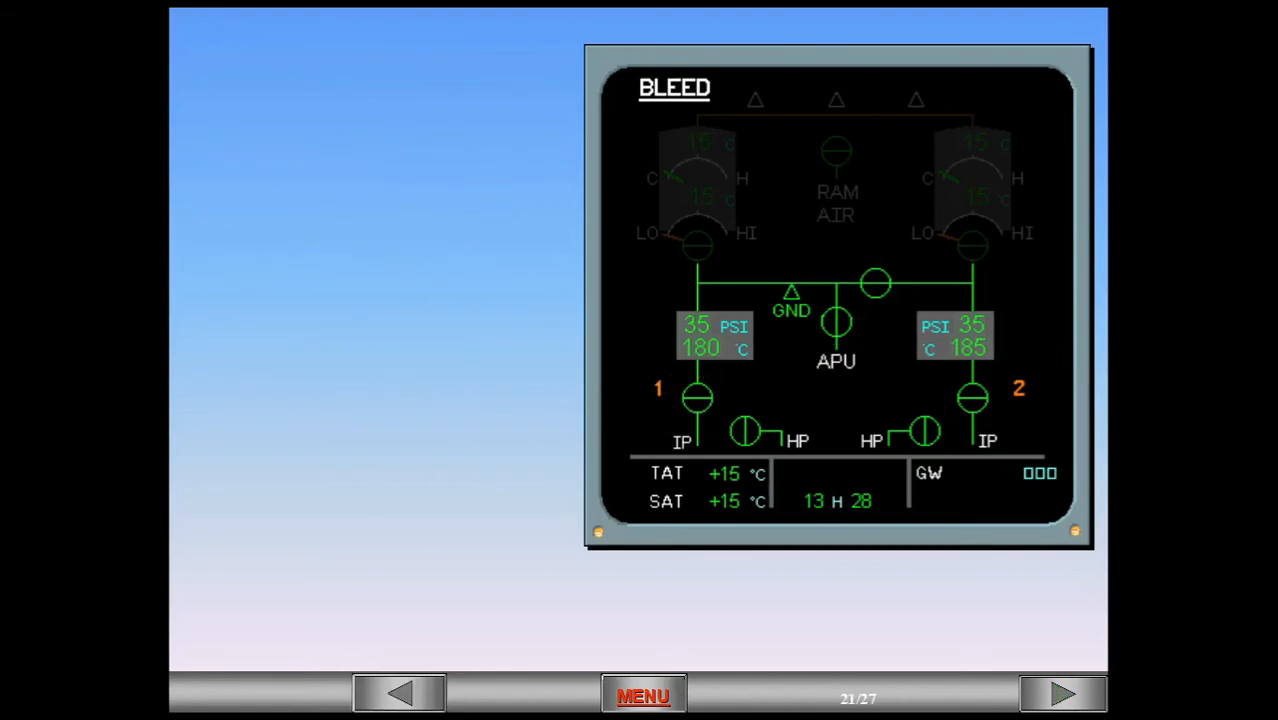
click(874, 283)
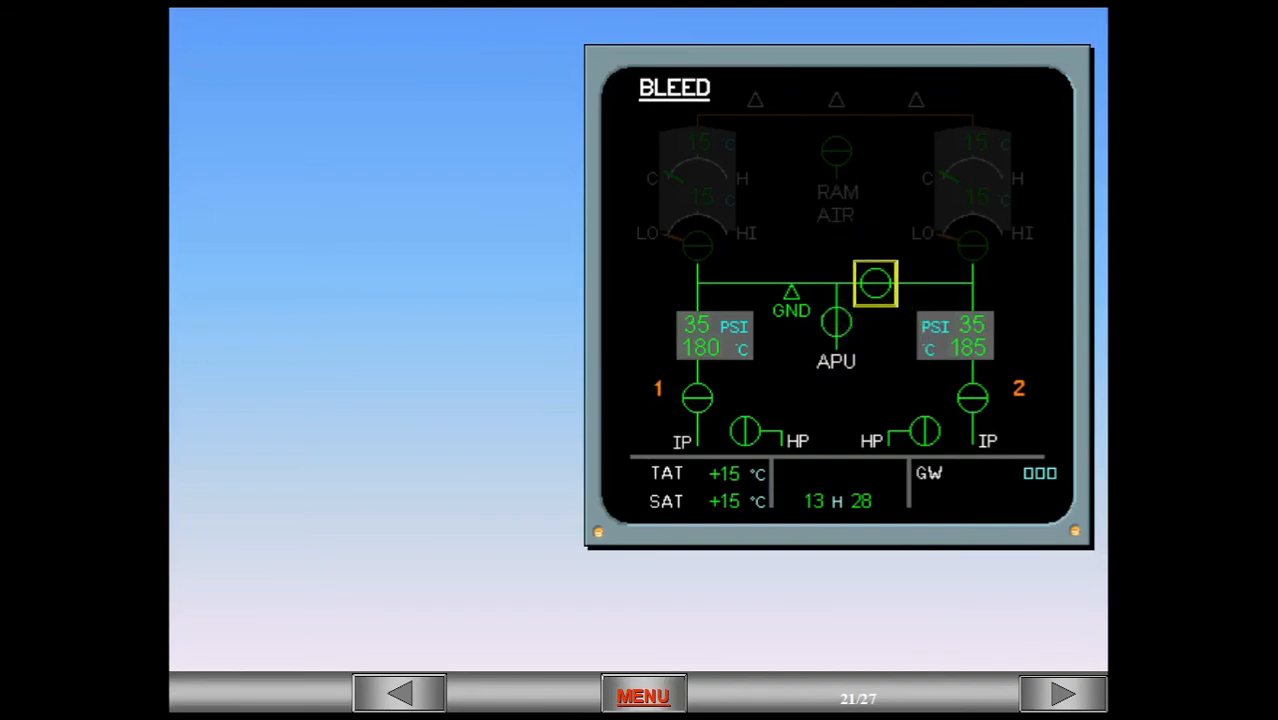
click(790, 300)
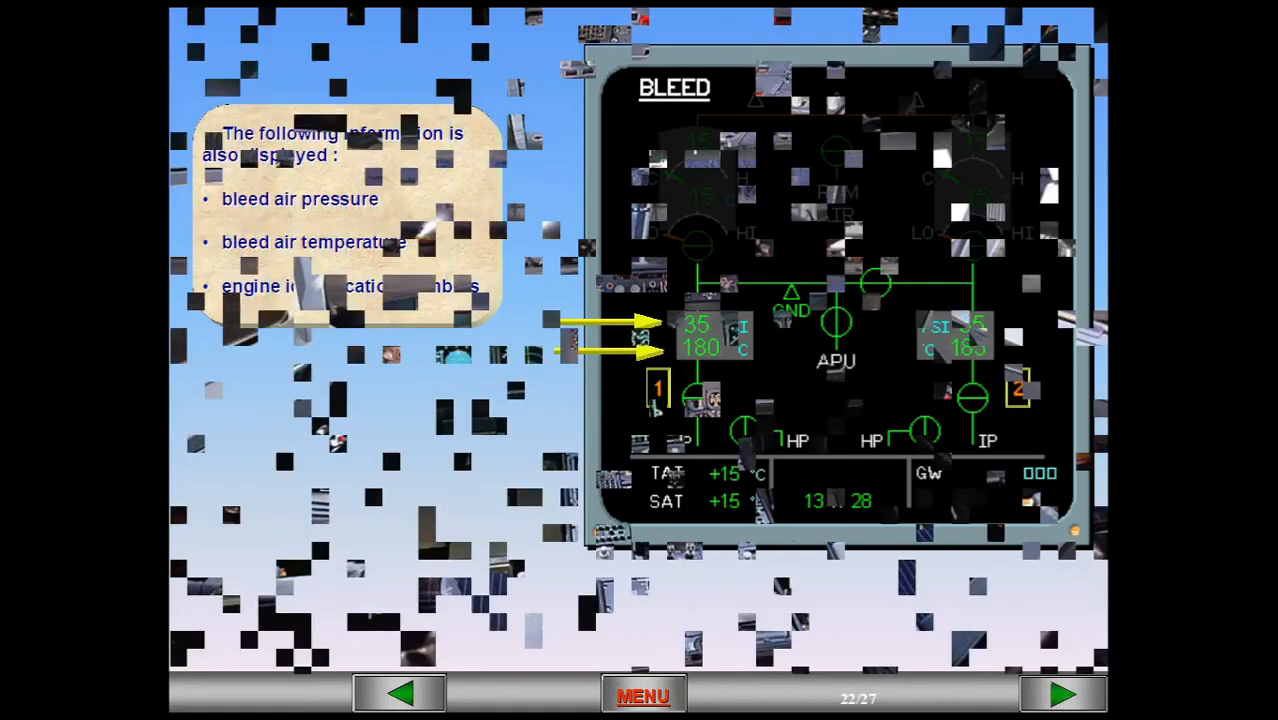
- Advance to slide 24 showing the AIR COND panel with the ENG 1 BLEED pushbutton
click(1062, 694)
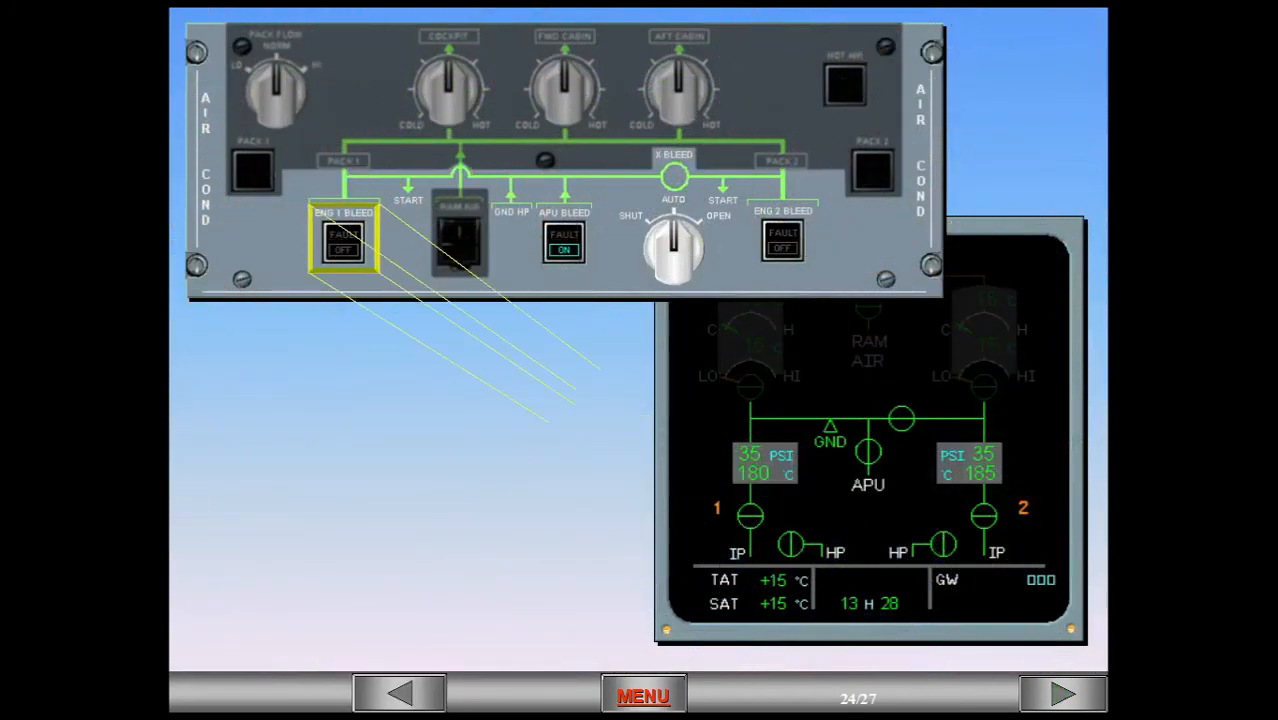
- Step through the overhead panel and crossbleed selector slides to the 27/27 lesson menu
click(783, 242)
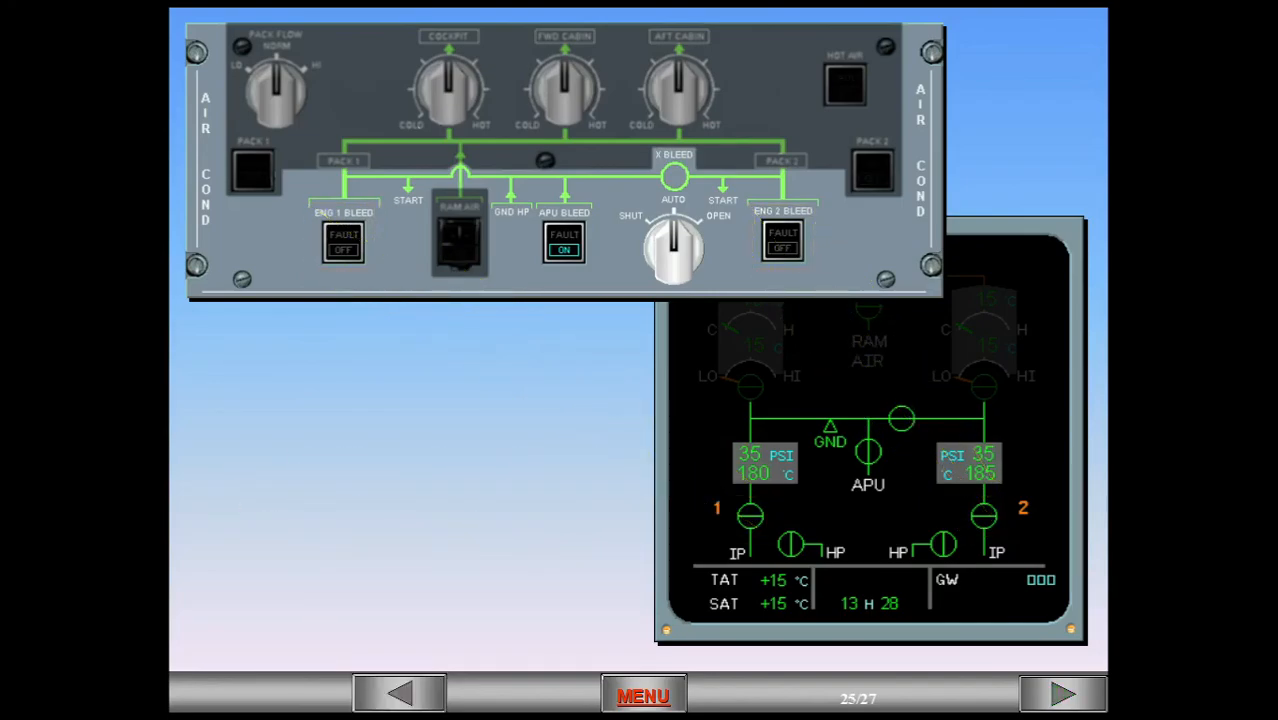
click(563, 245)
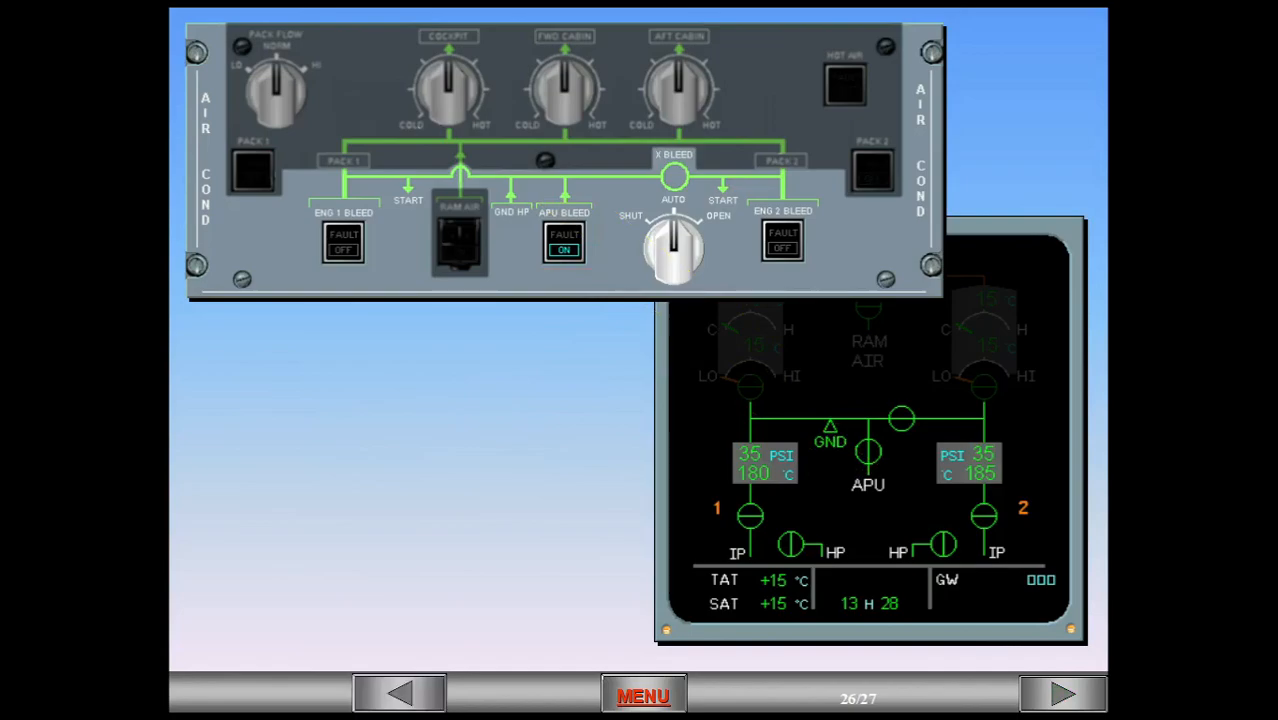
click(673, 248)
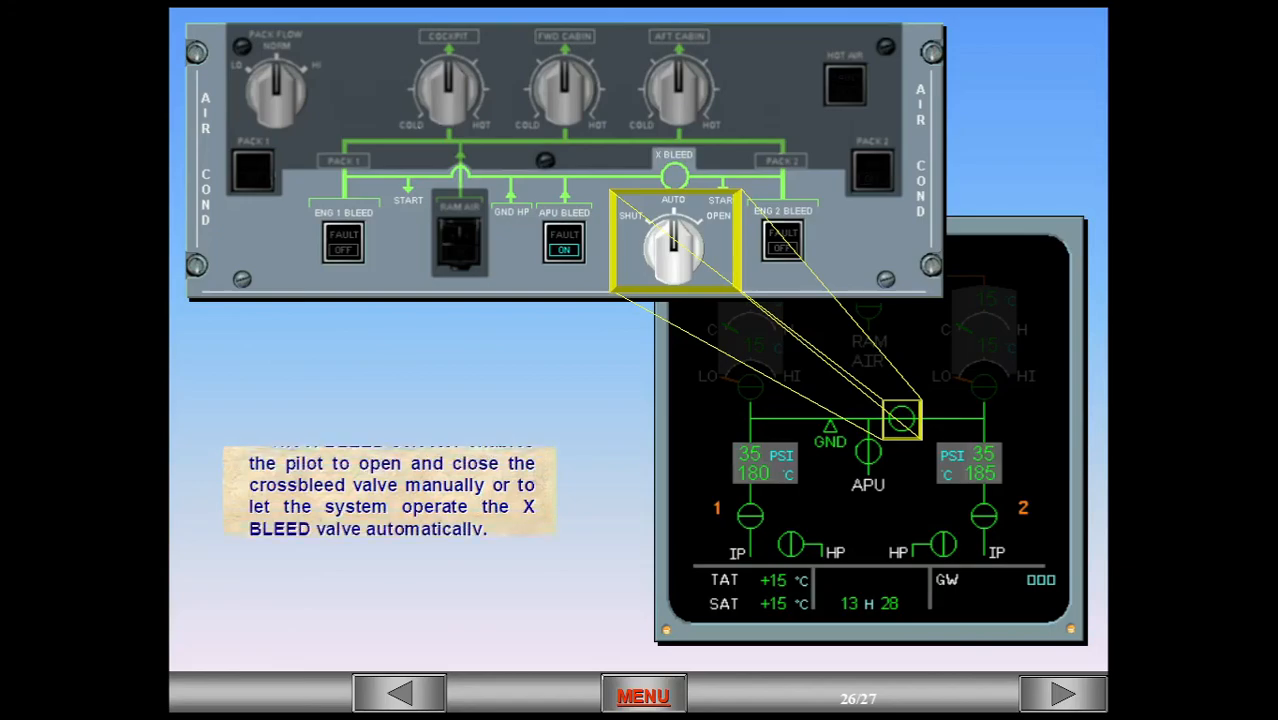
click(643, 696)
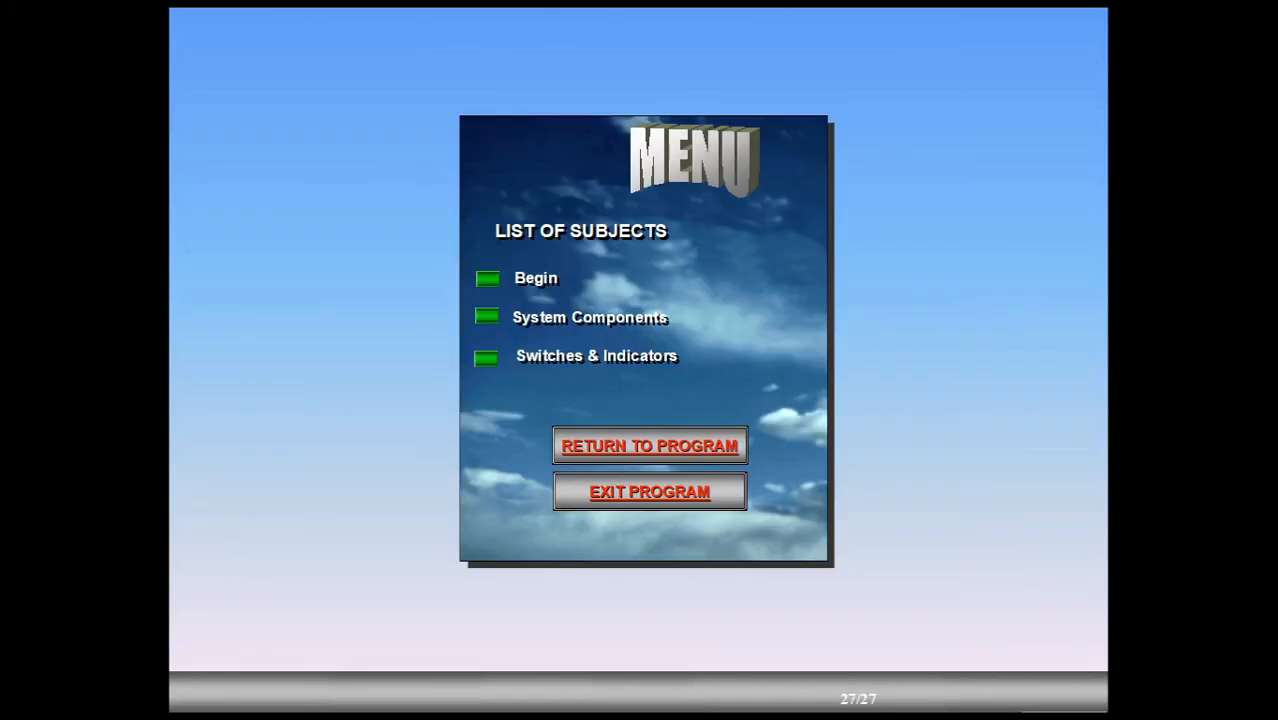